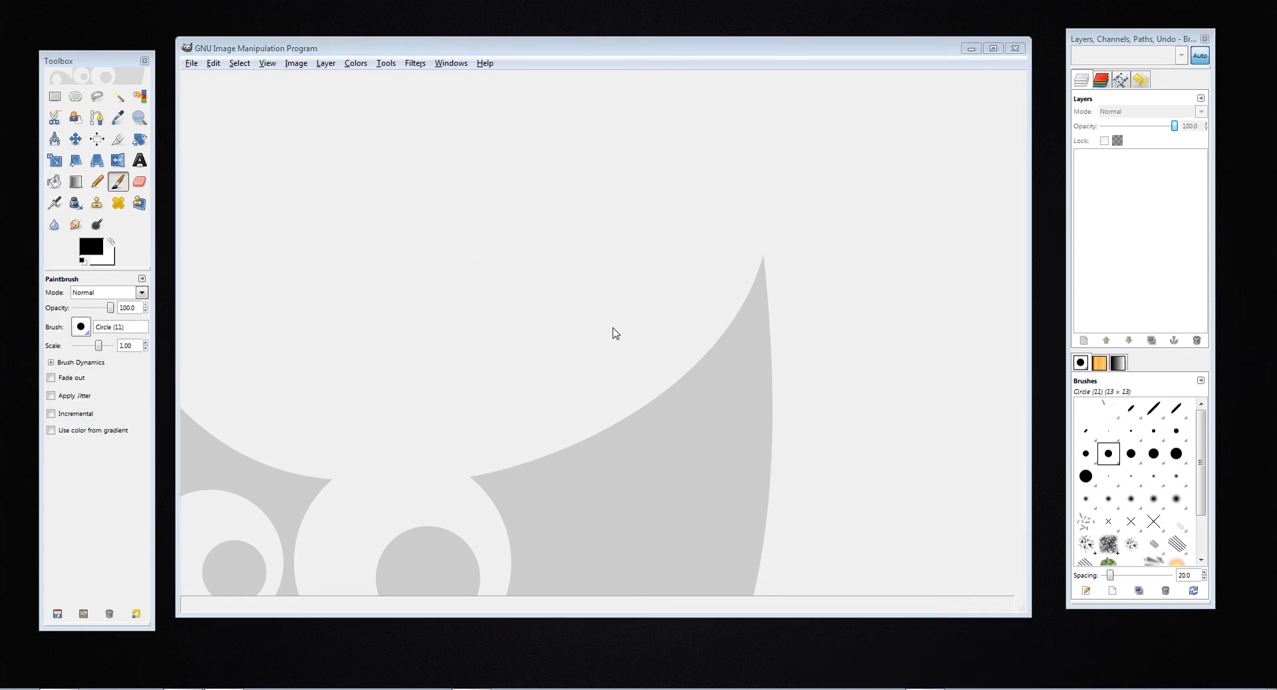
{"action": "mouse_move", "coordinate": [117, 274]}
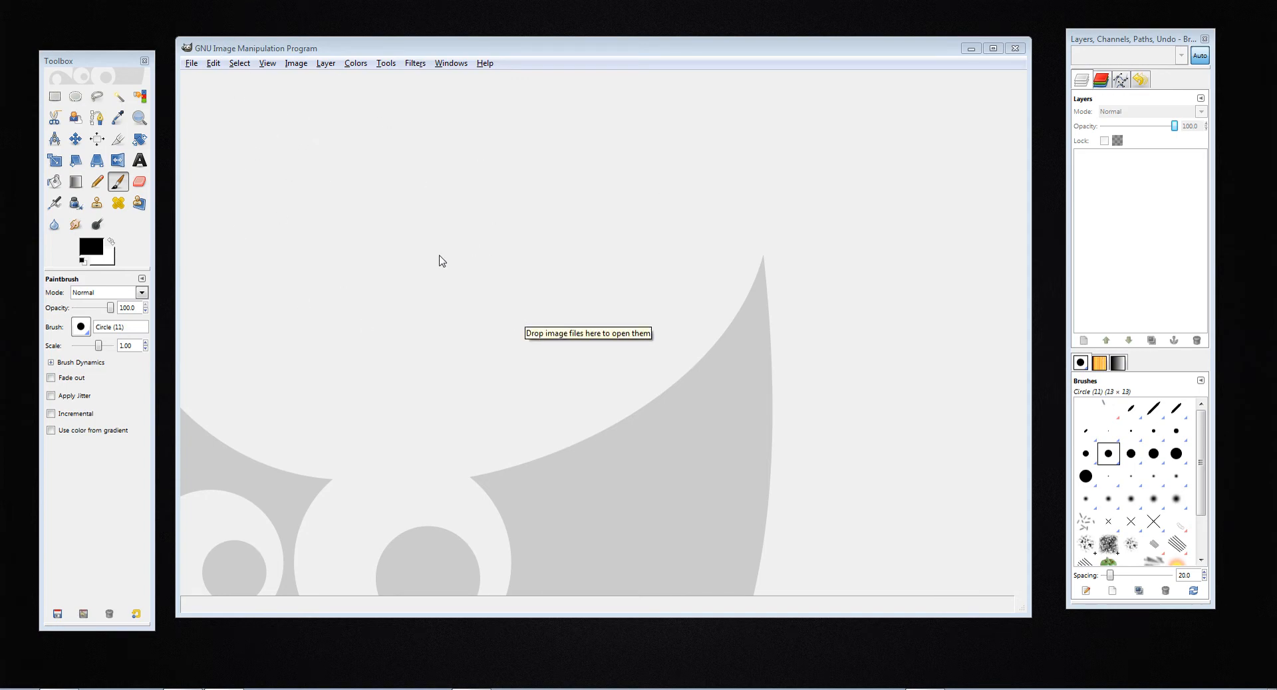
{"action": "mouse_move", "coordinate": [1208, 558]}
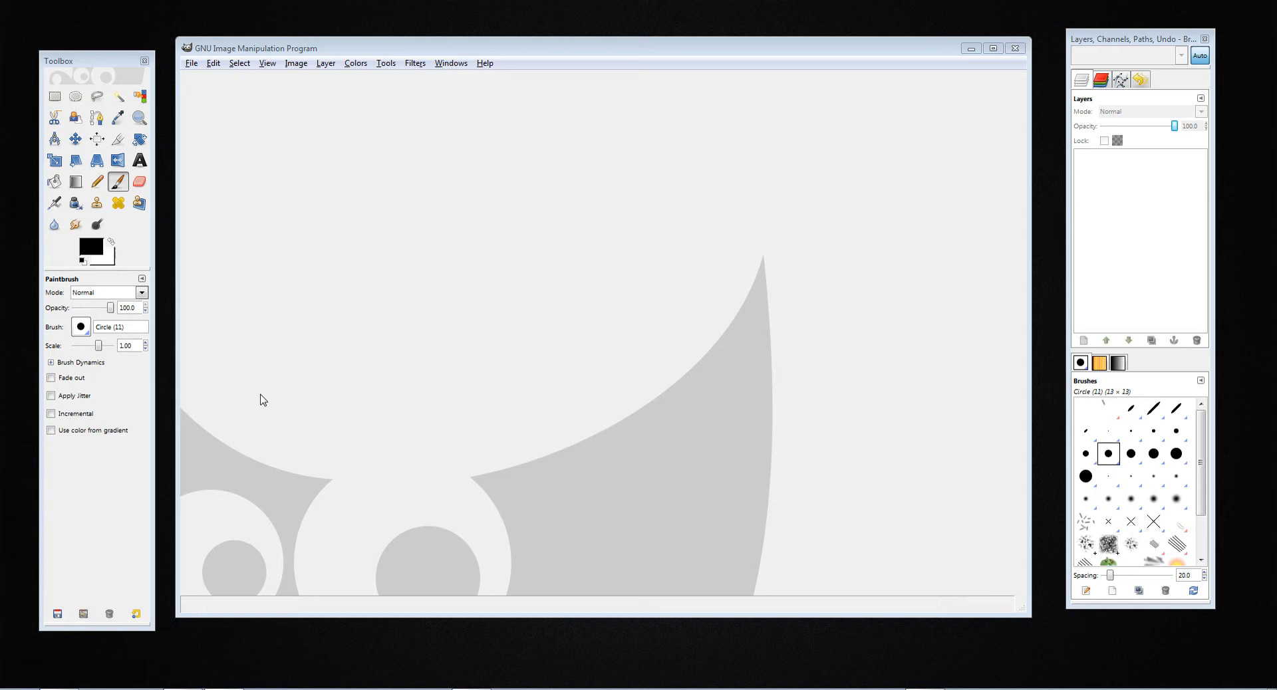
{"action": "mouse_move", "coordinate": [197, 52]}
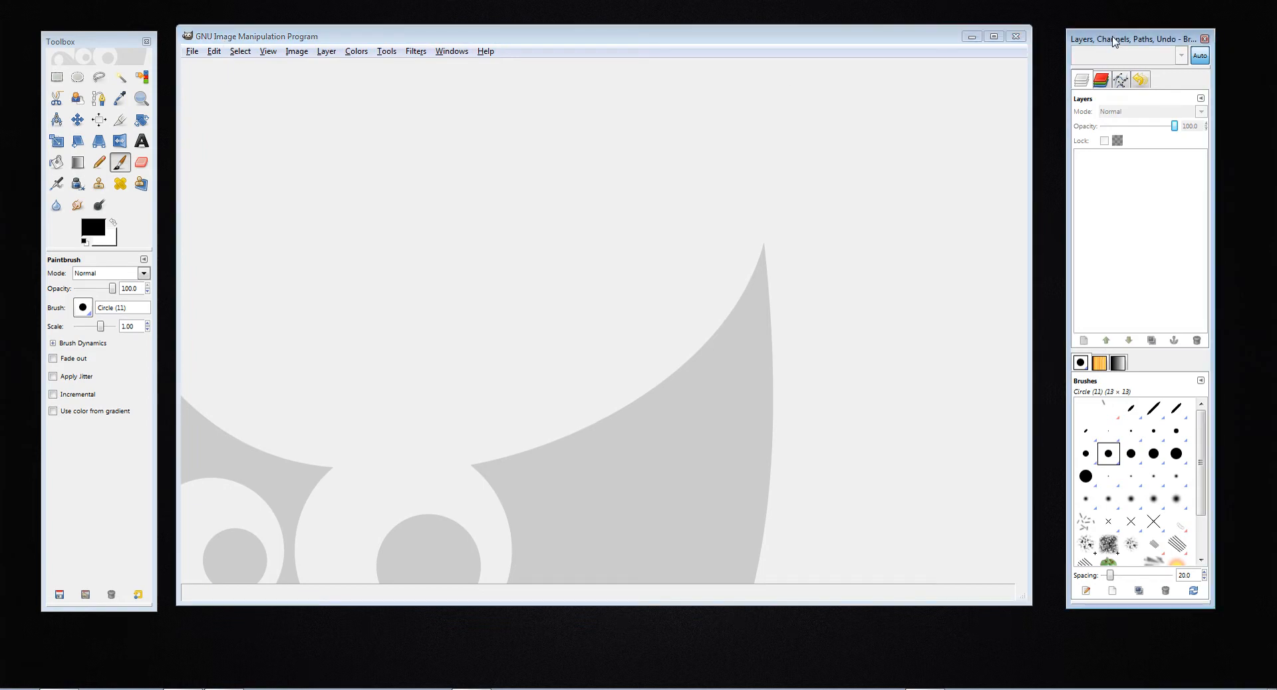
Load pimple_tutorial.jpg from Pictures as a single background layer, accepting the colour profile prompt
{"action": "left_click", "coordinate": [191, 52]}
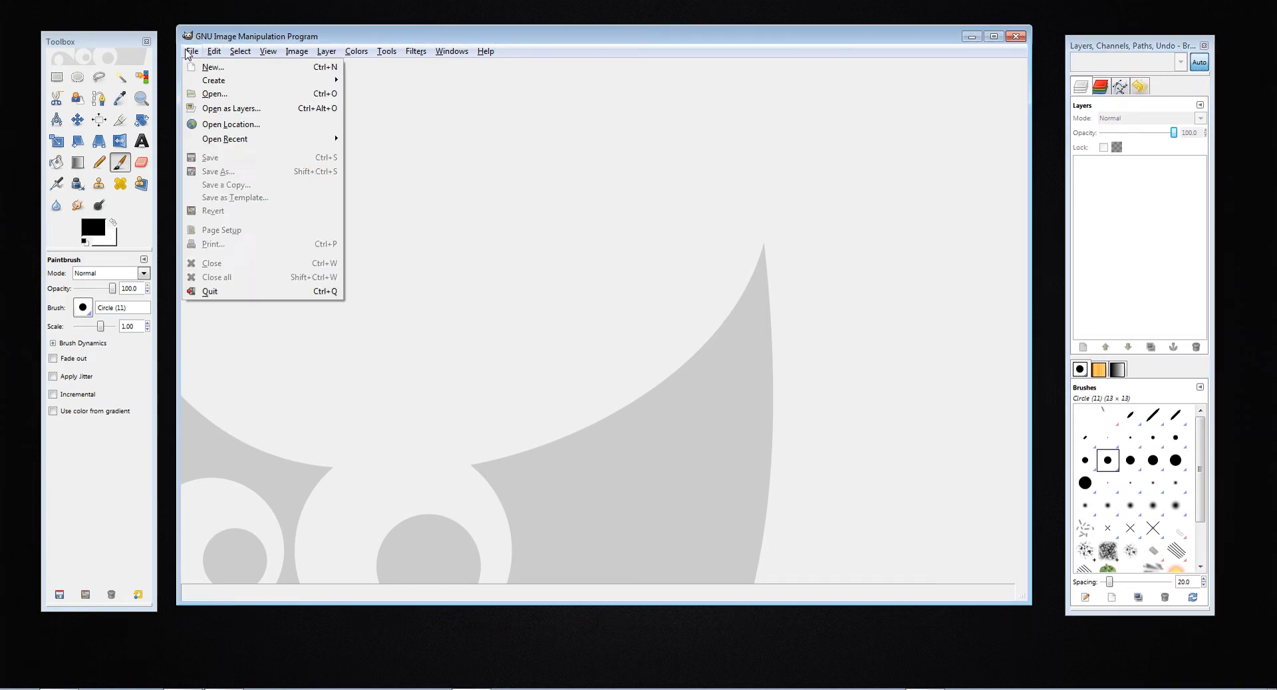
{"action": "left_click", "coordinate": [214, 94]}
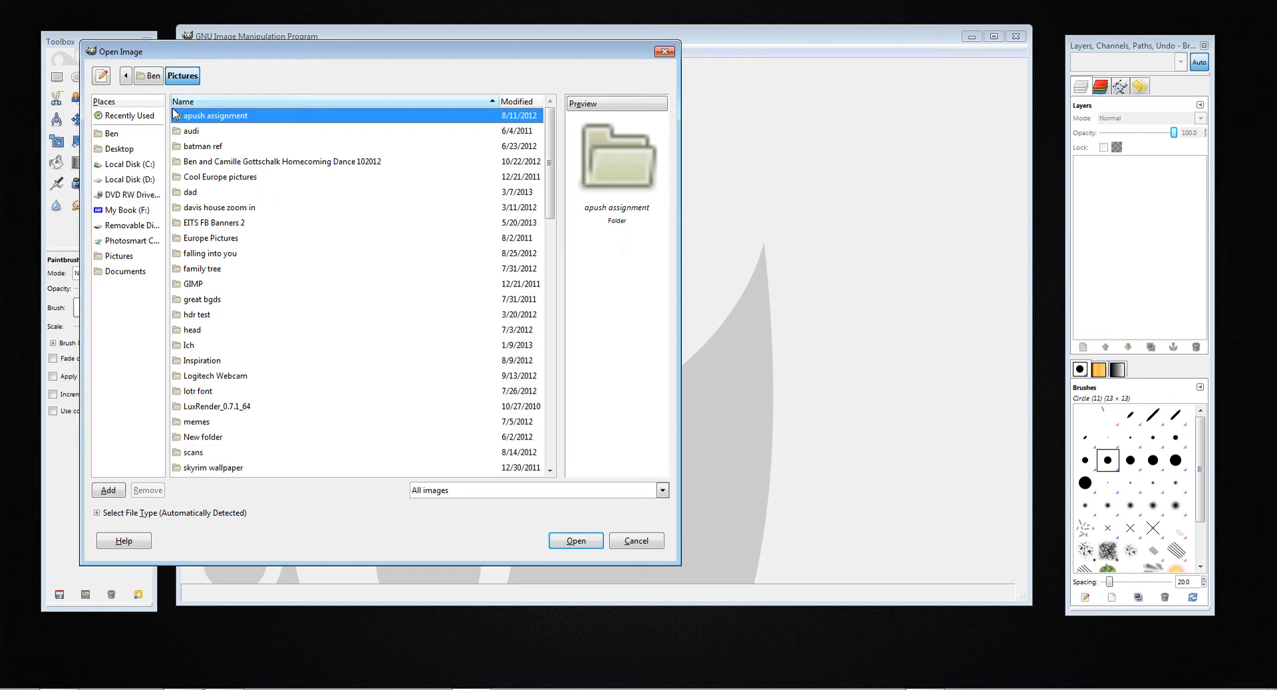
{"action": "left_click", "coordinate": [149, 76]}
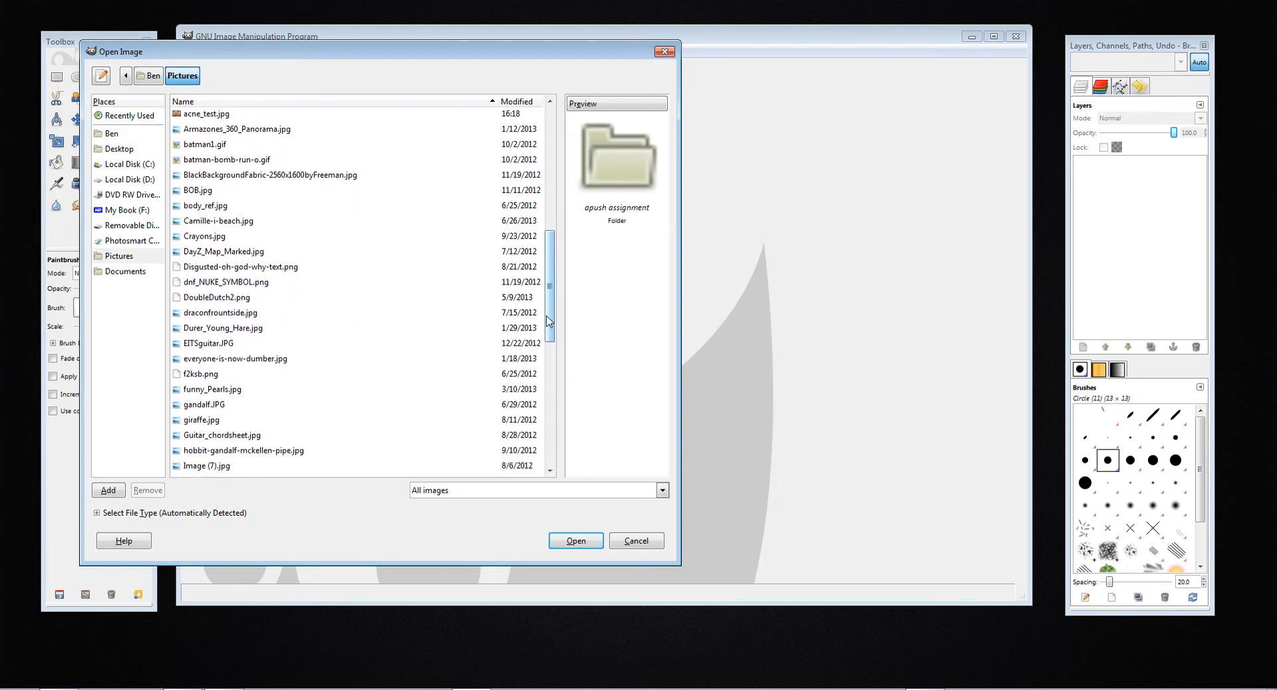
{"action": "scroll", "scroll_direction": "down", "scroll_amount": 3}
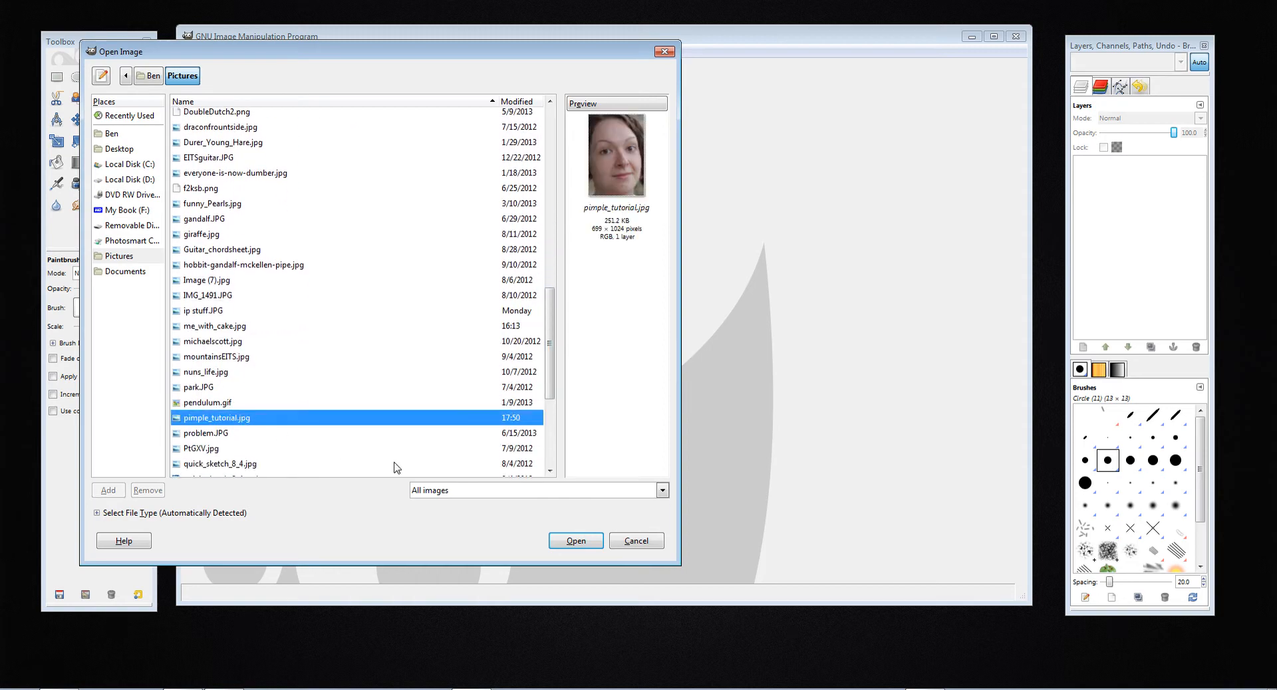
{"action": "left_click", "coordinate": [575, 540]}
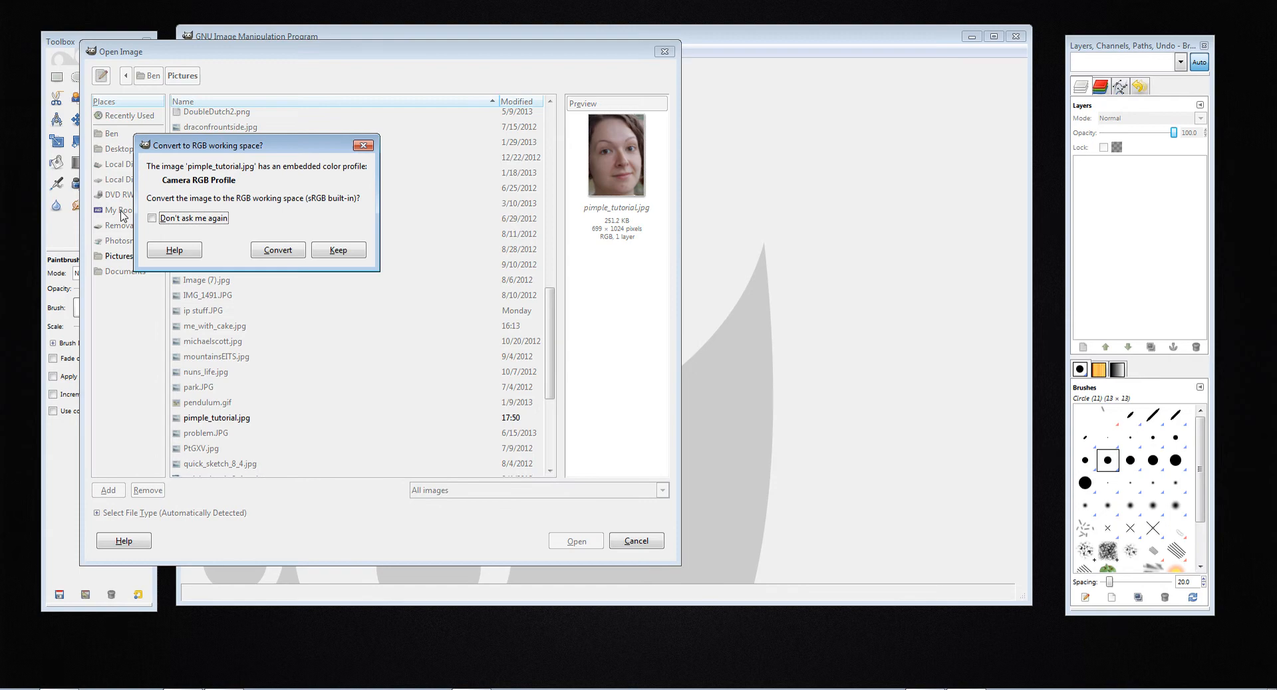
{"action": "left_click", "coordinate": [277, 250]}
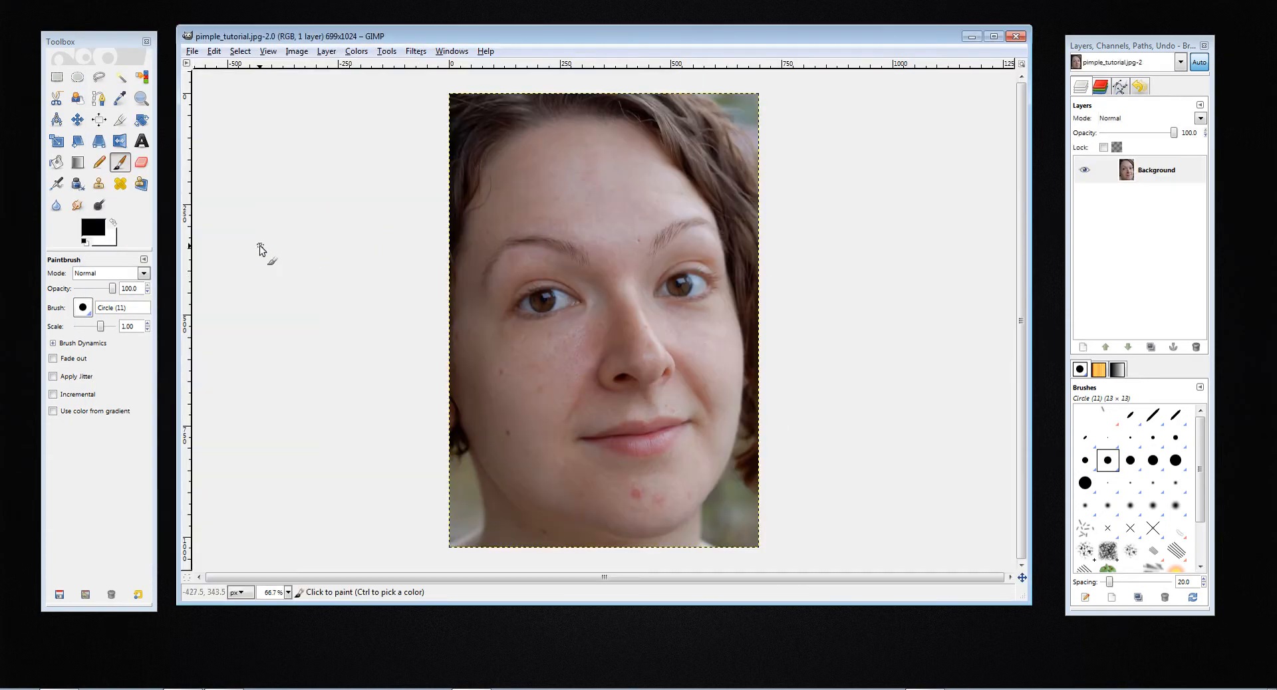
{"action": "mouse_move", "coordinate": [607, 276]}
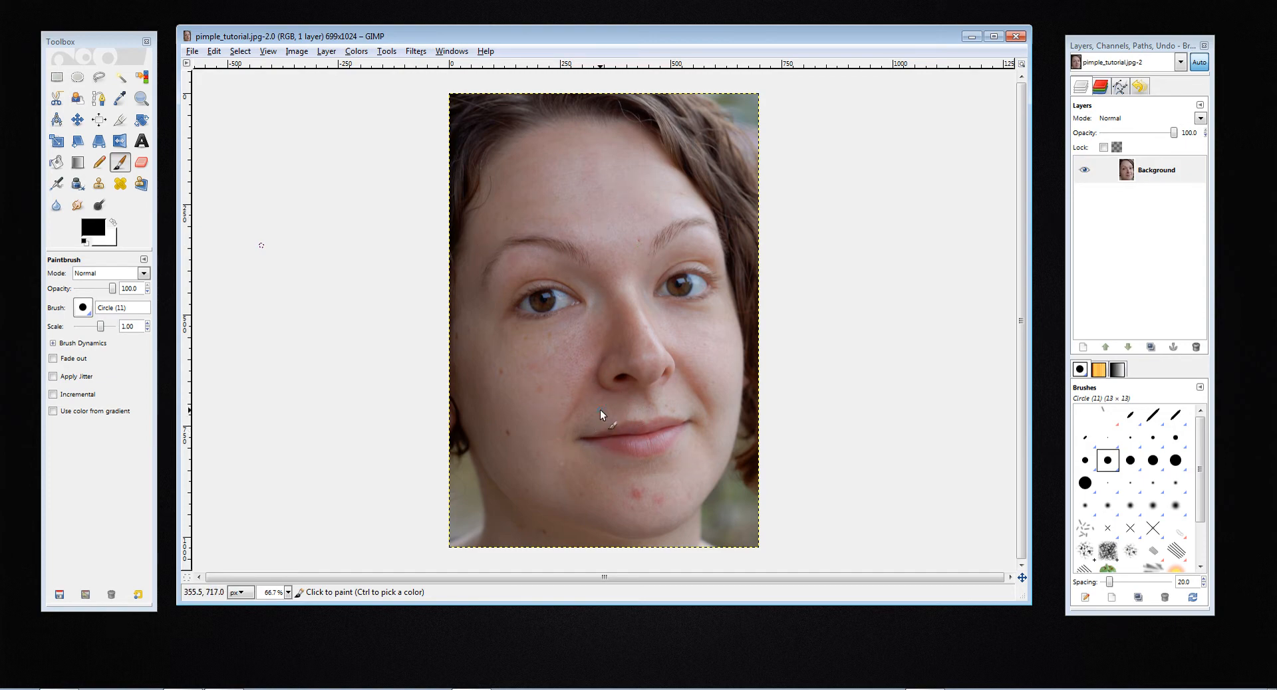
{"action": "mouse_move", "coordinate": [411, 212]}
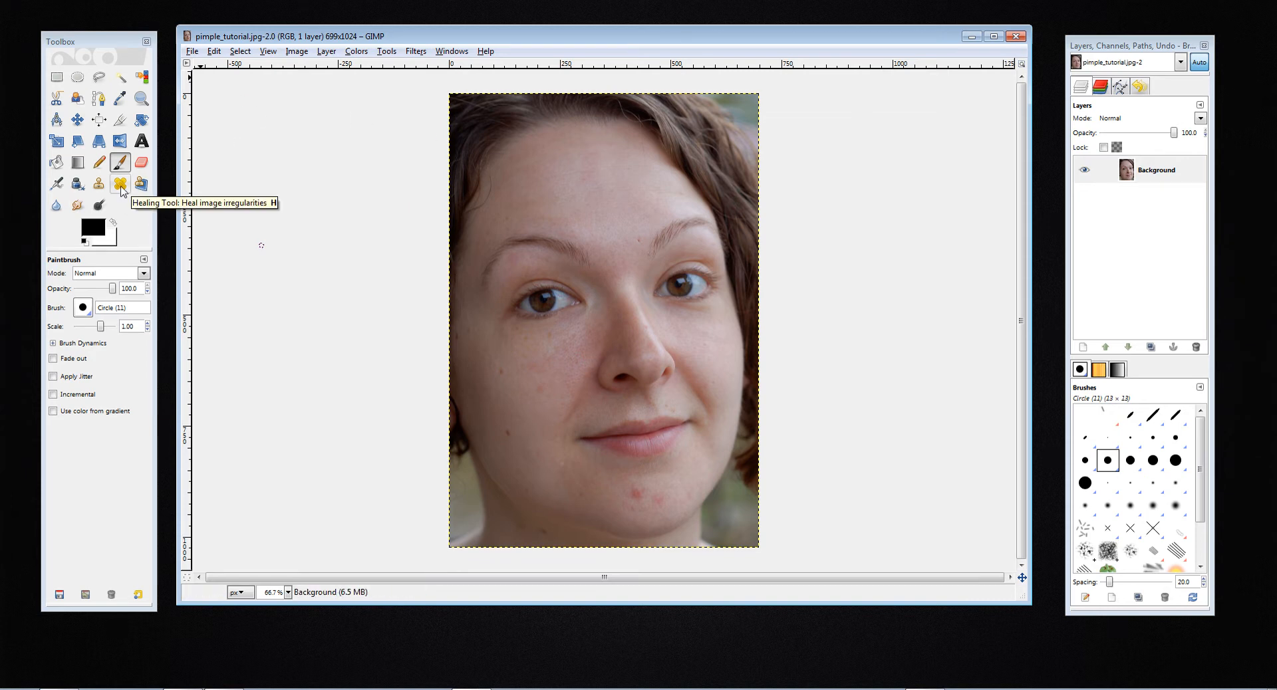
With the Healing tool, remove two red blemishes on the woman's chin
{"action": "left_click", "coordinate": [119, 183]}
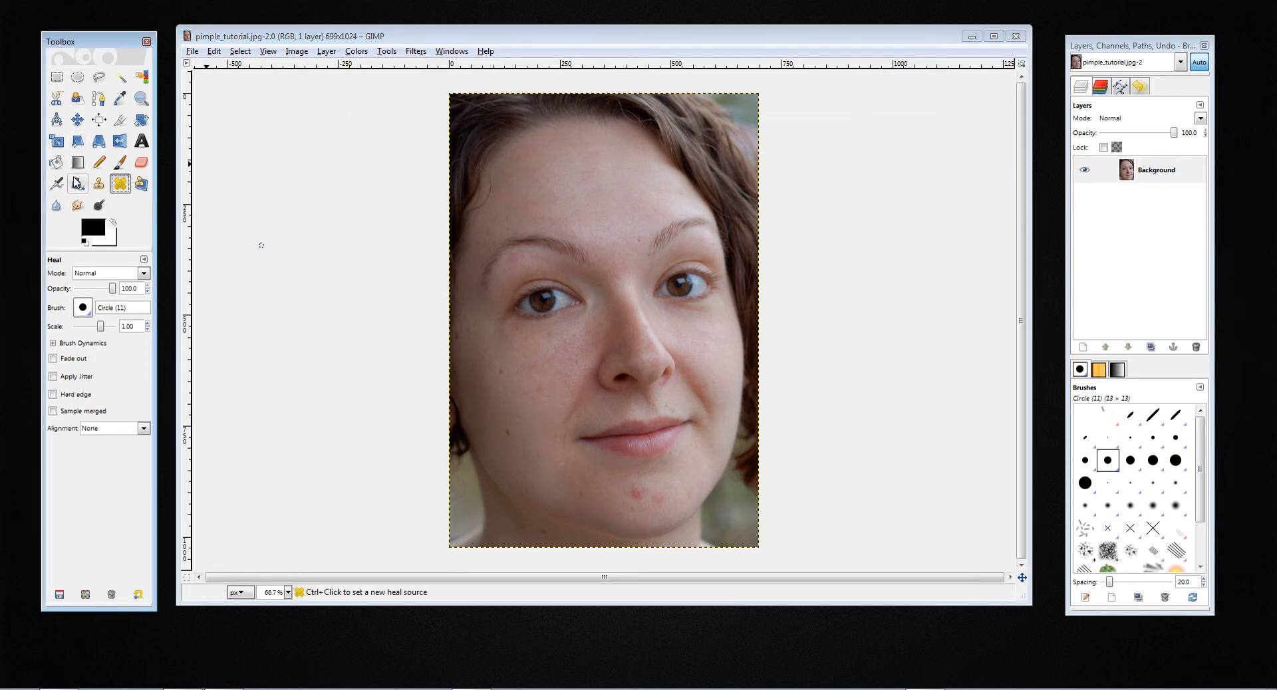
{"action": "mouse_move", "coordinate": [259, 263]}
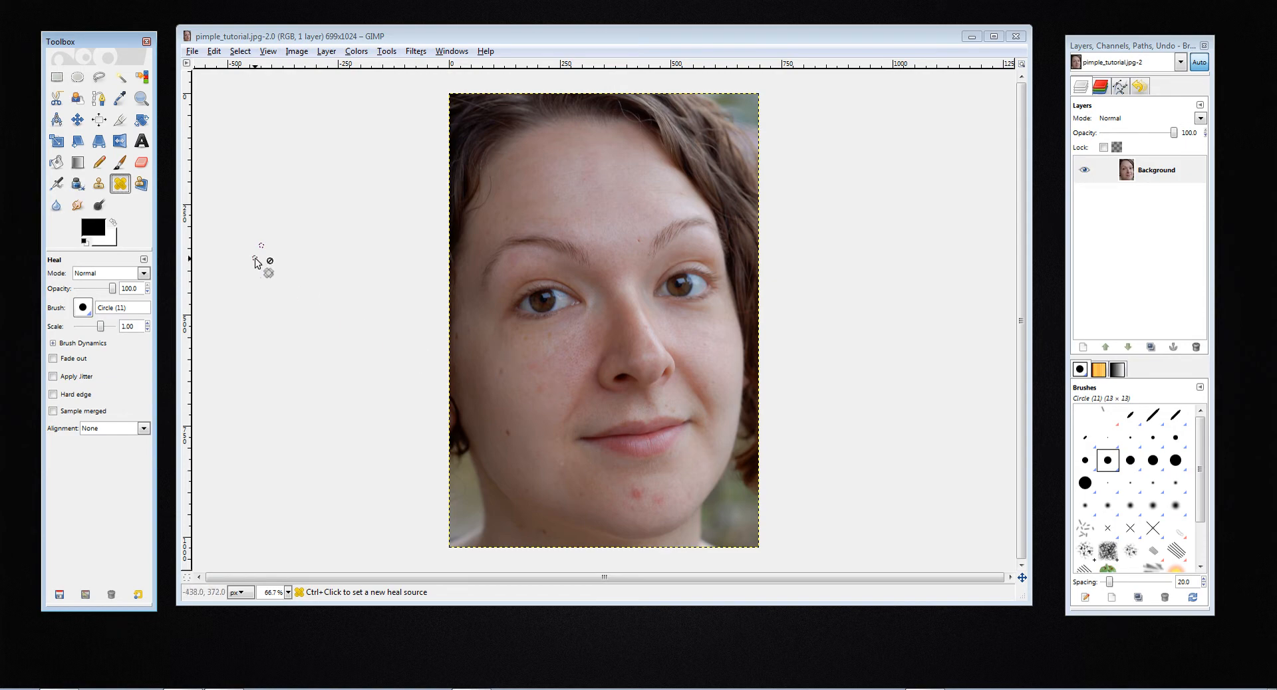
{"action": "mouse_move", "coordinate": [98, 183]}
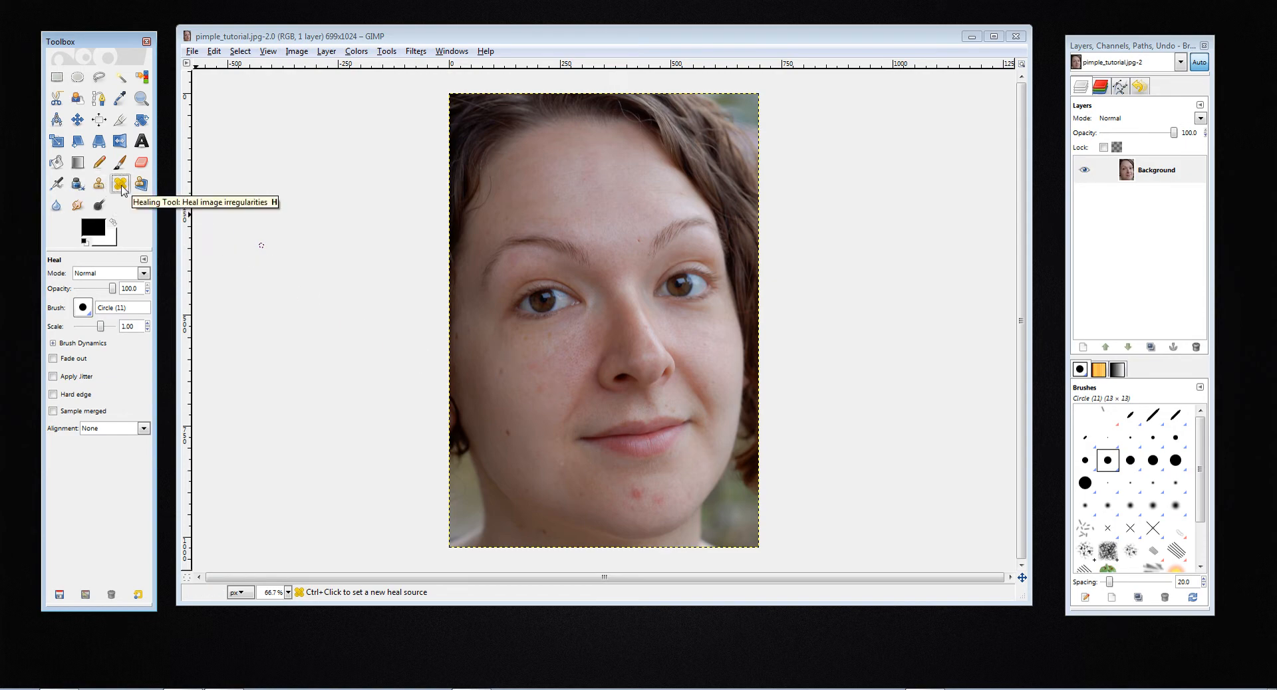
{"action": "mouse_move", "coordinate": [652, 480]}
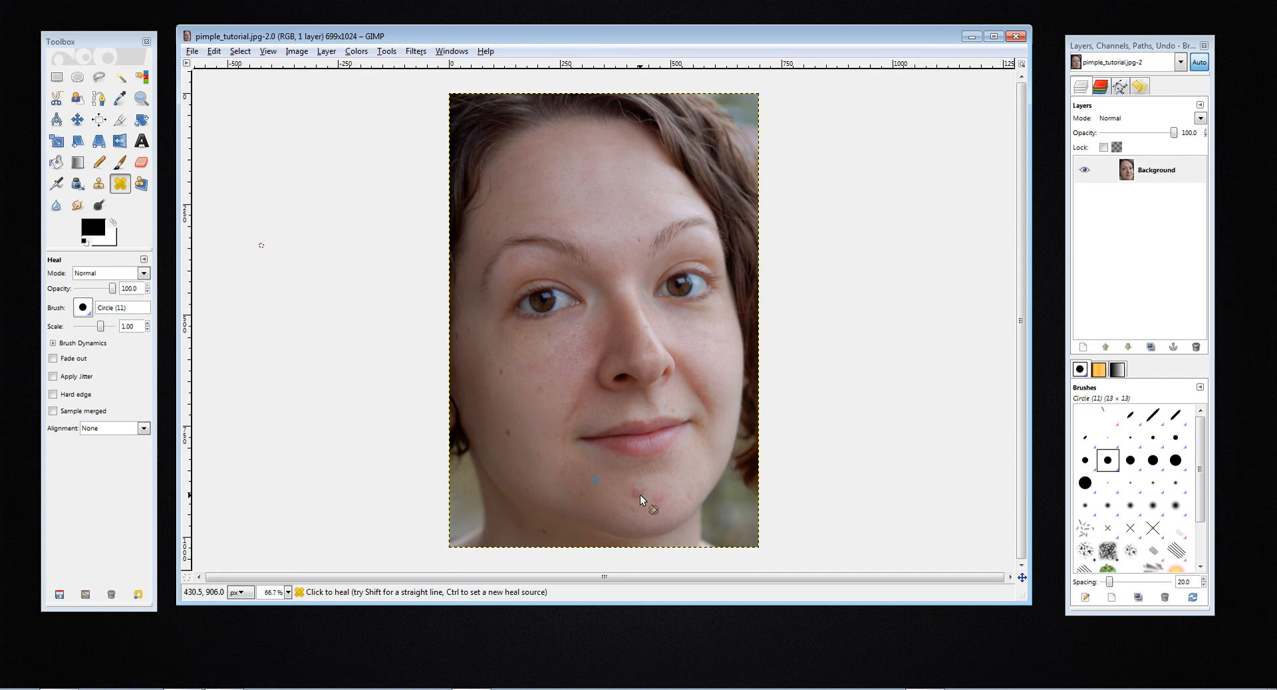
{"action": "left_click", "coordinate": [651, 510]}
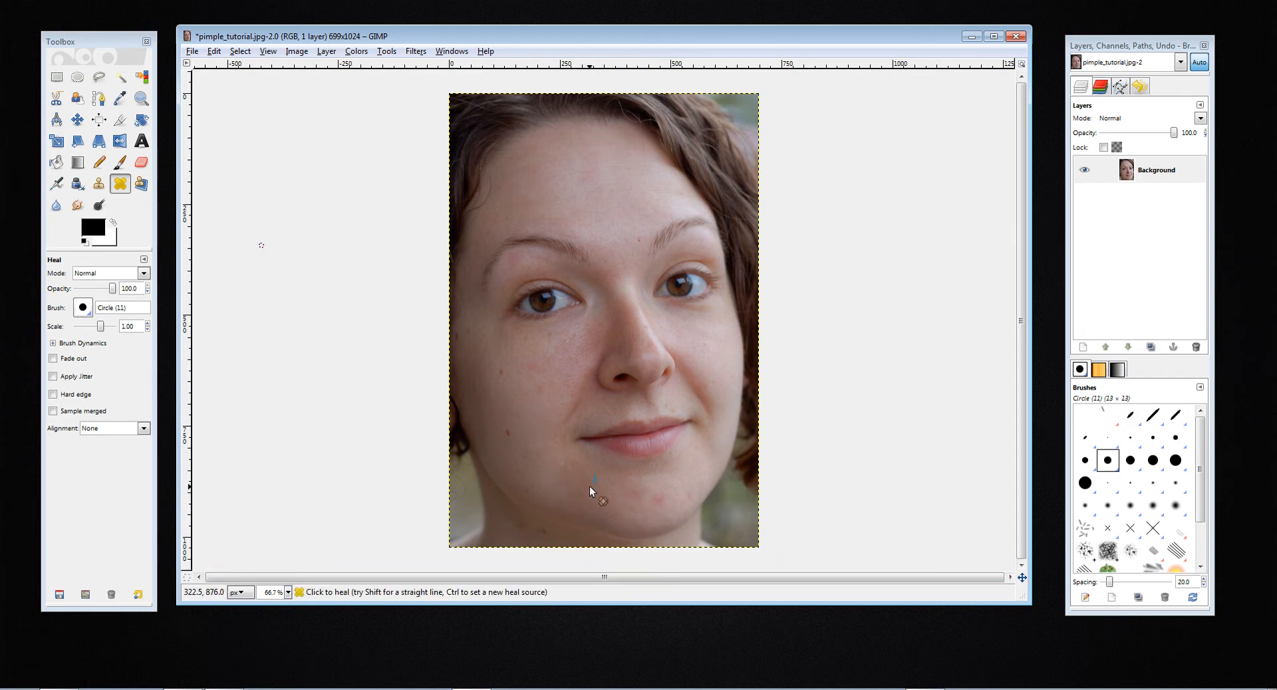
{"action": "mouse_move", "coordinate": [587, 529]}
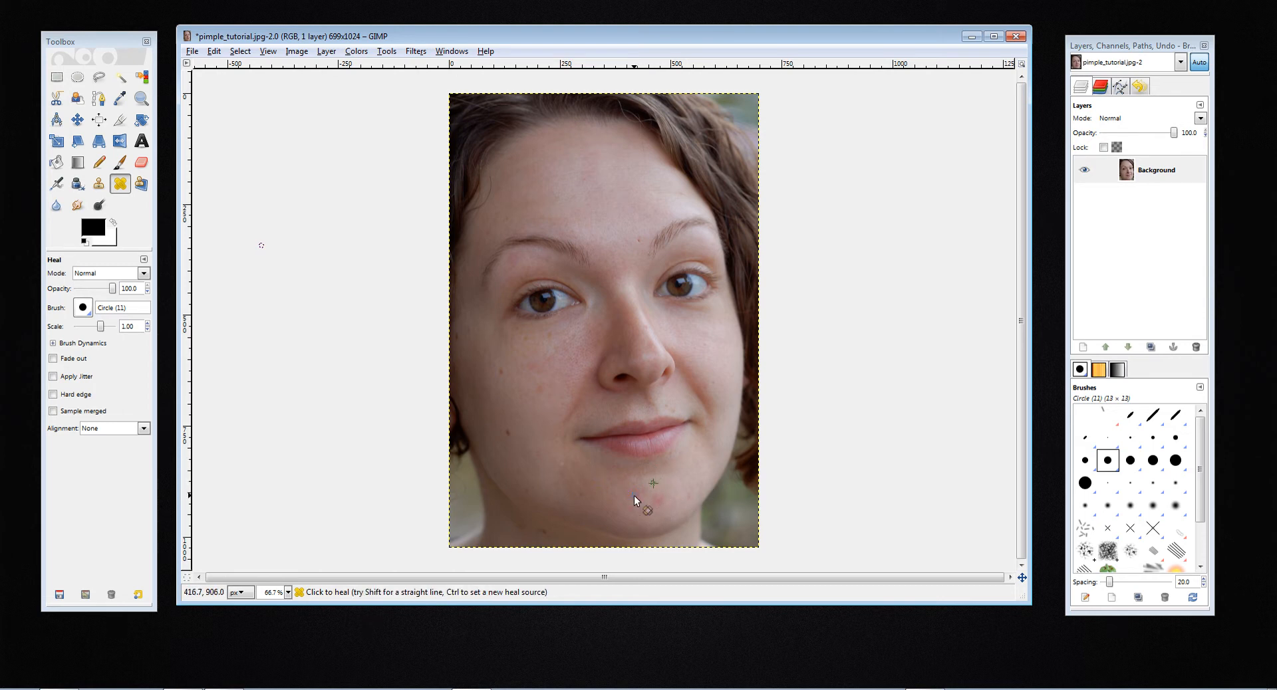
{"action": "left_click", "coordinate": [650, 482]}
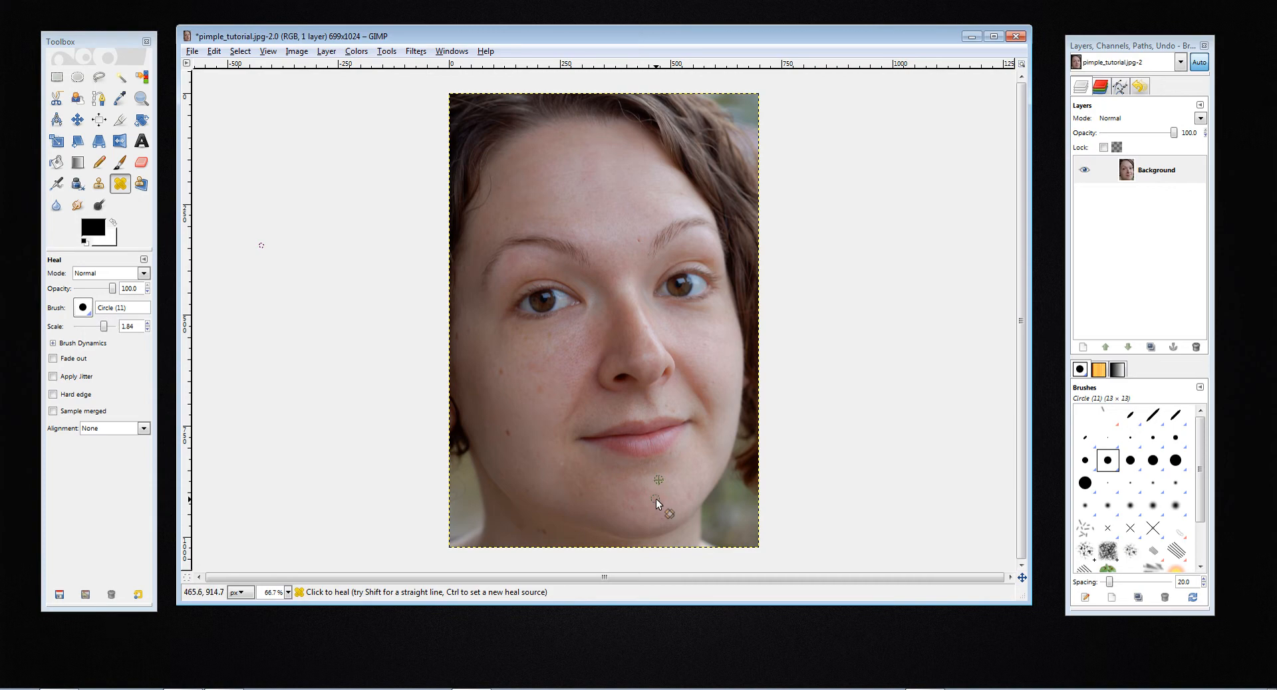
{"action": "mouse_move", "coordinate": [644, 525]}
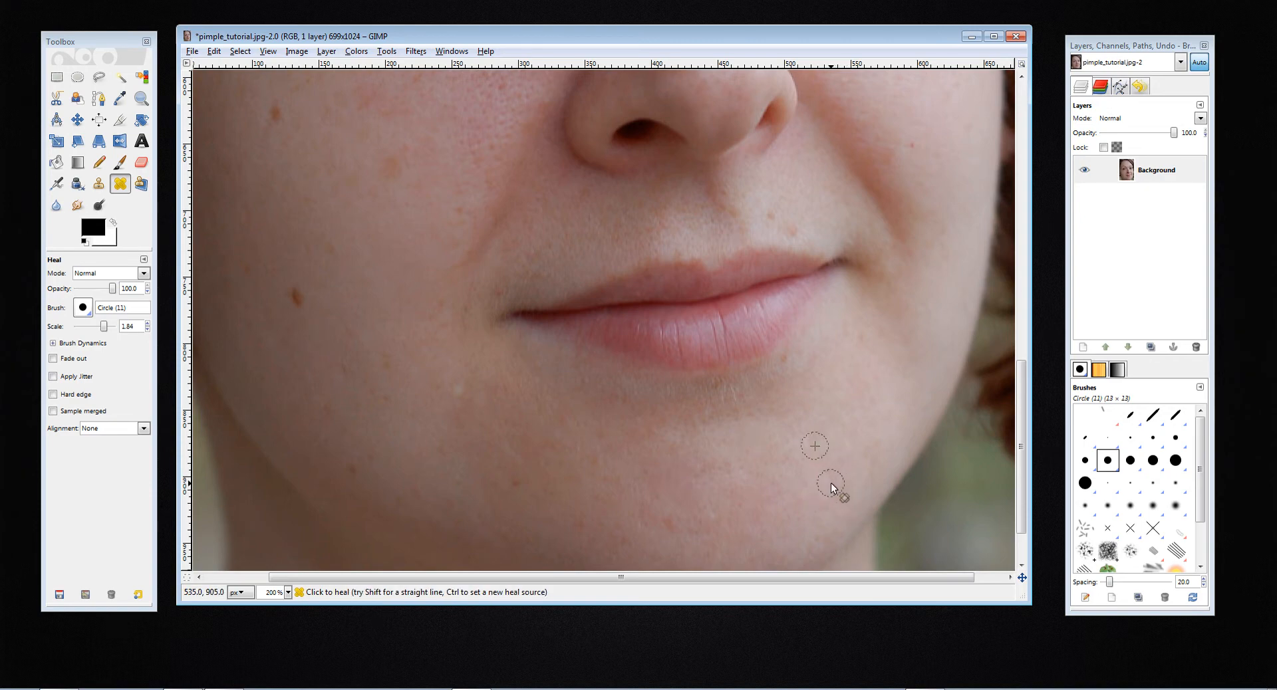
{"action": "mouse_move", "coordinate": [771, 513]}
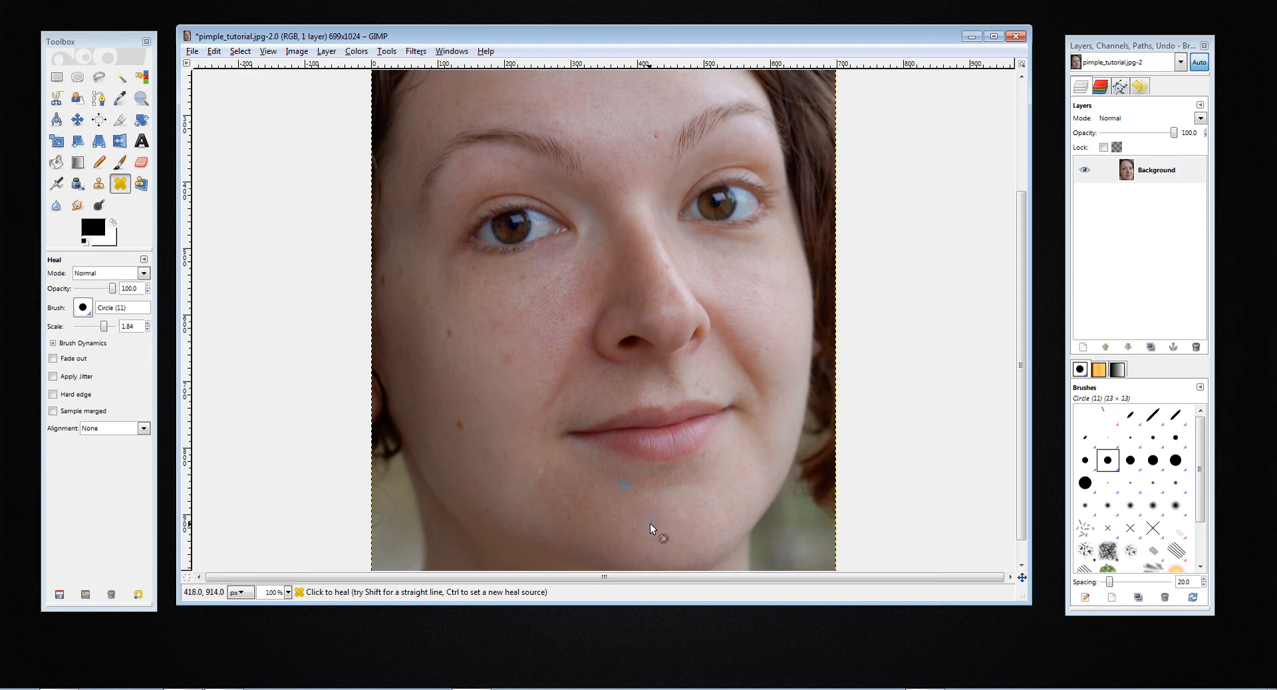
{"action": "mouse_move", "coordinate": [794, 476]}
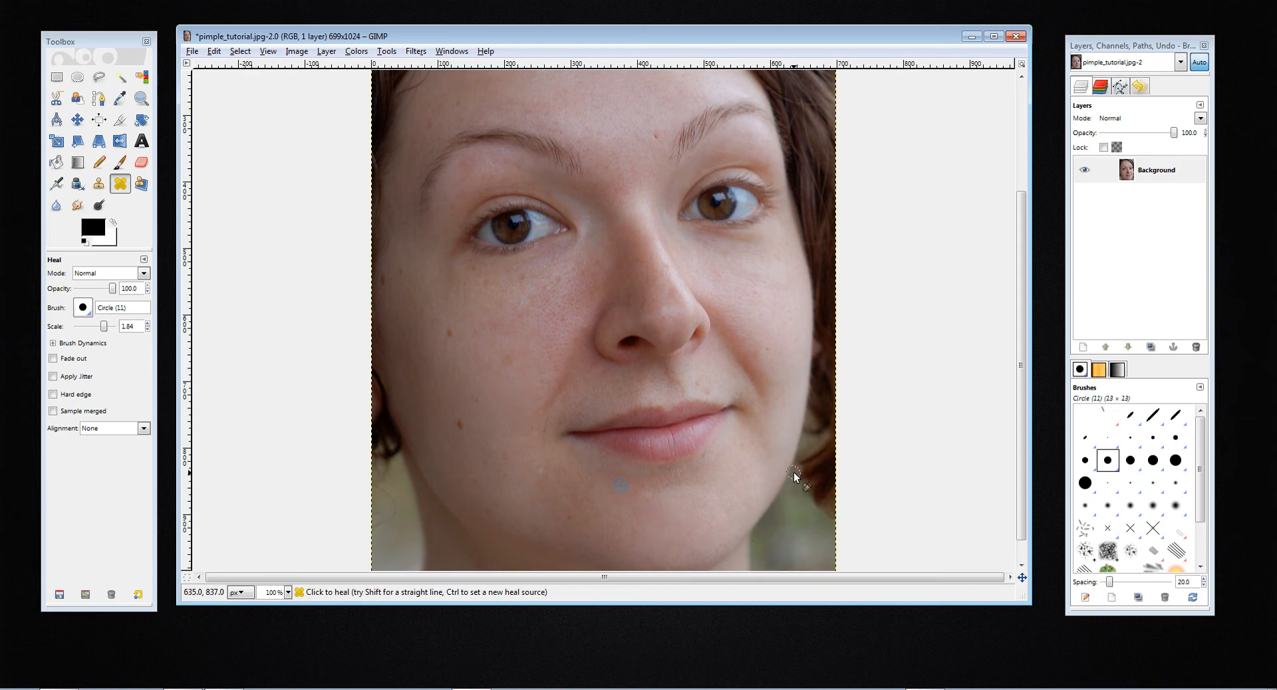
{"action": "mouse_move", "coordinate": [580, 300]}
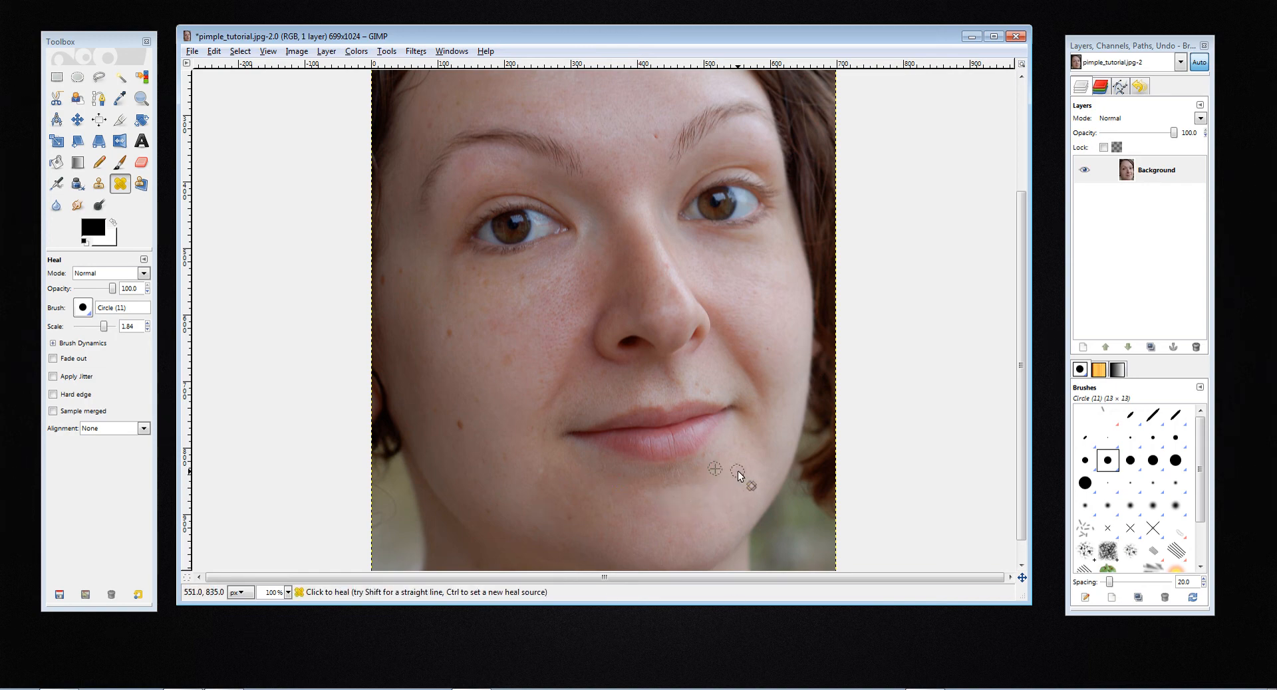
Heal the spots along the lower right chin with the slightly larger brush
{"action": "left_click_drag", "start_coordinate": [715, 468], "coordinate": [740, 480]}
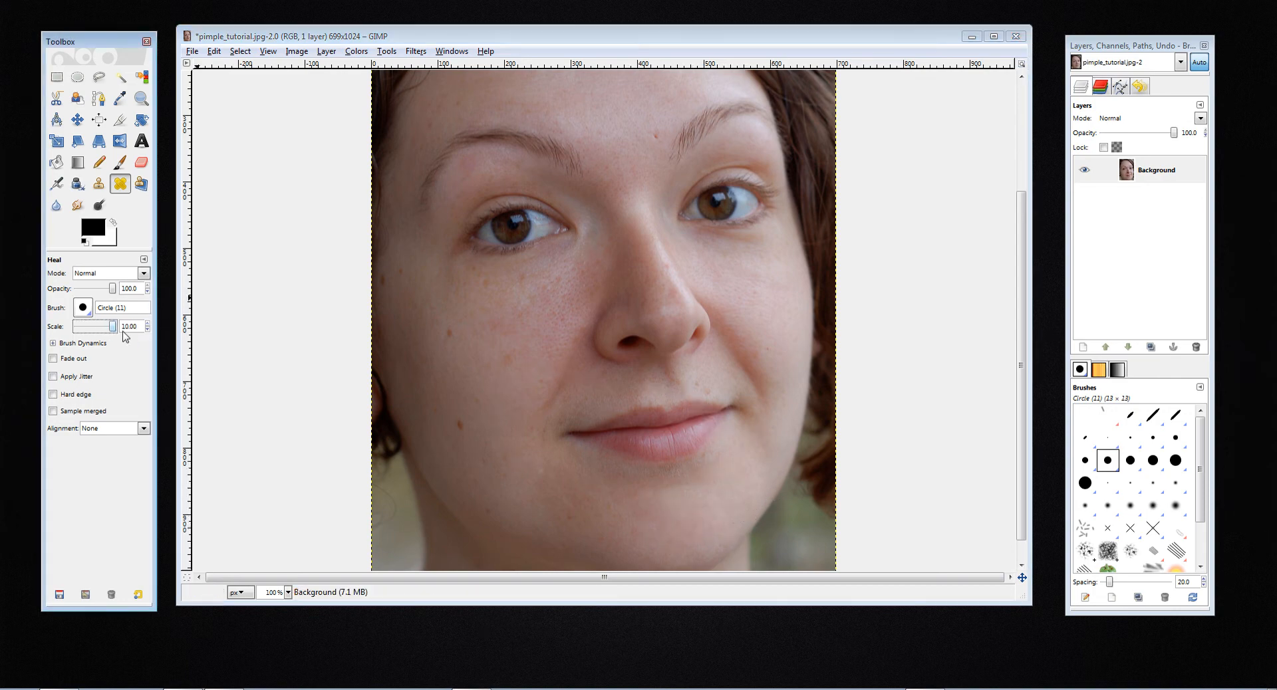
Enlarge the Heal brush to Scale 10.00 and smooth the freckles across the right cheek
{"action": "left_click", "coordinate": [644, 509]}
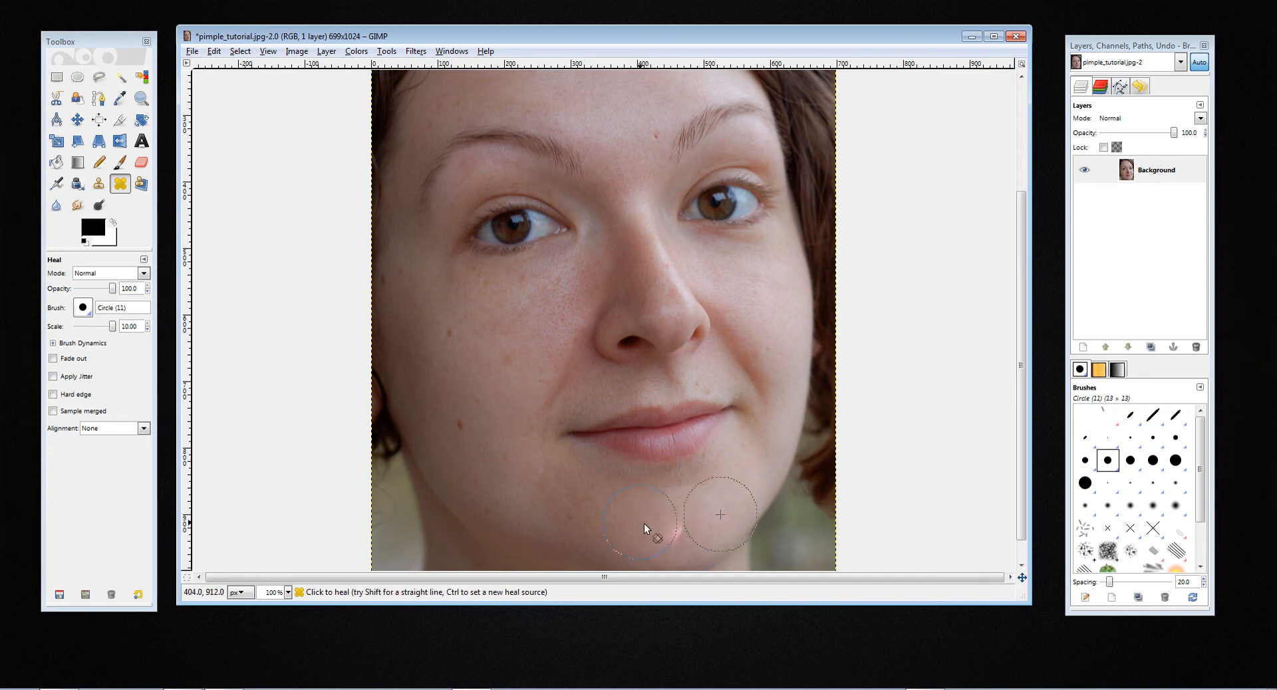
{"action": "mouse_move", "coordinate": [784, 361]}
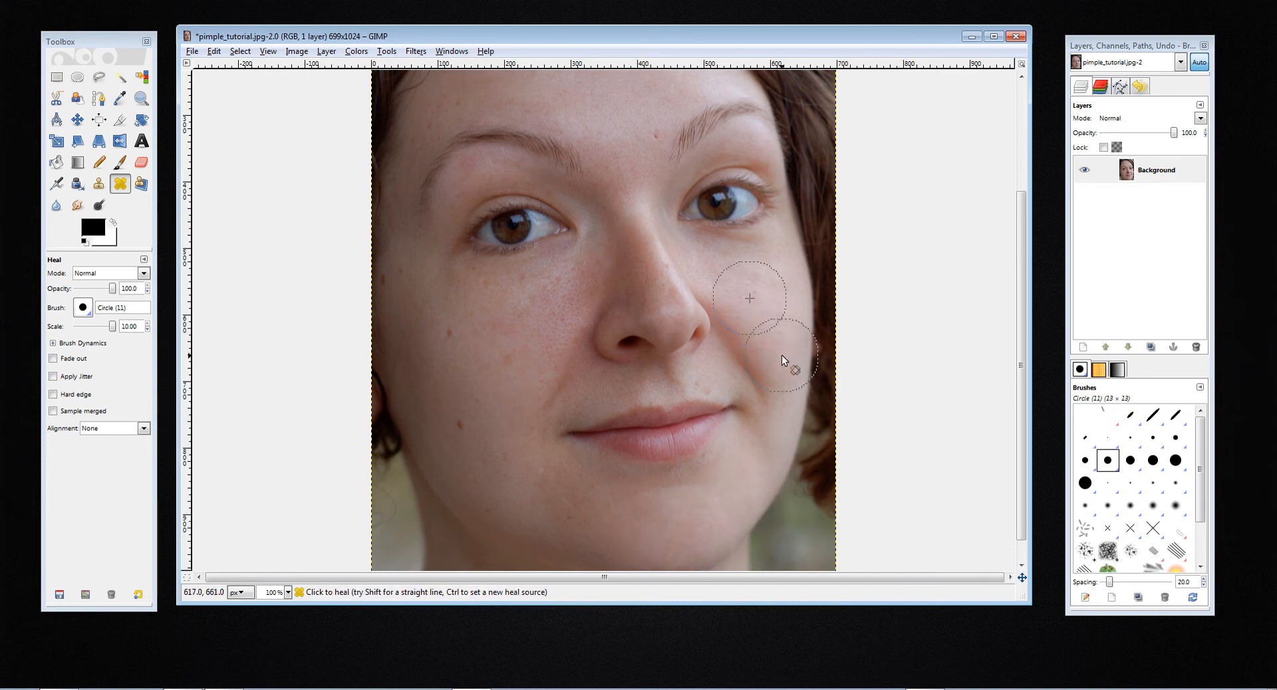
{"action": "left_click_drag", "start_coordinate": [118, 326], "coordinate": [107, 325]}
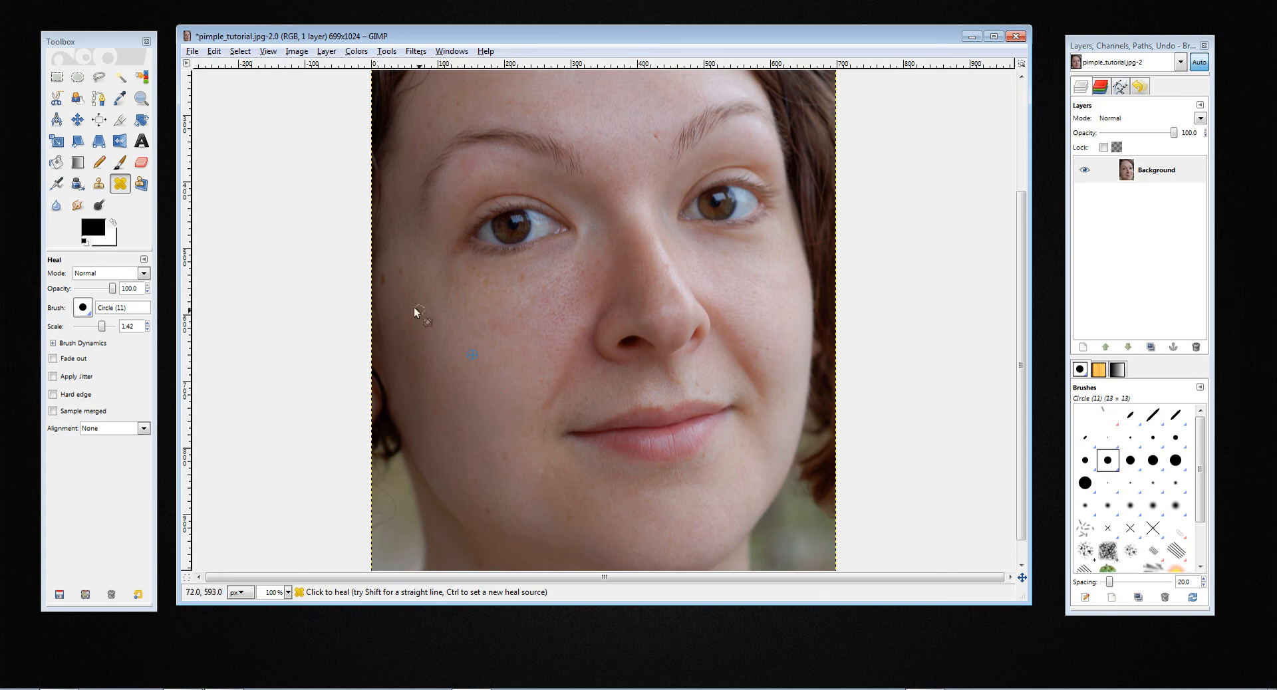
{"action": "mouse_move", "coordinate": [399, 278]}
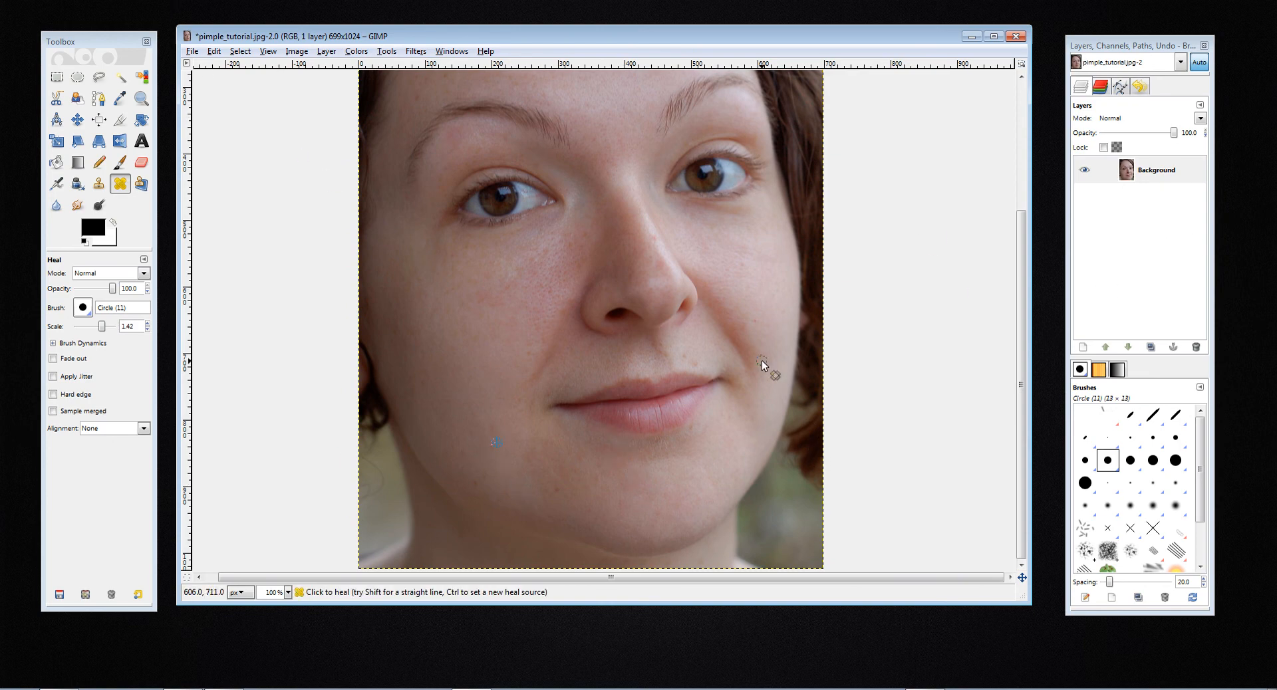
{"action": "mouse_move", "coordinate": [582, 142]}
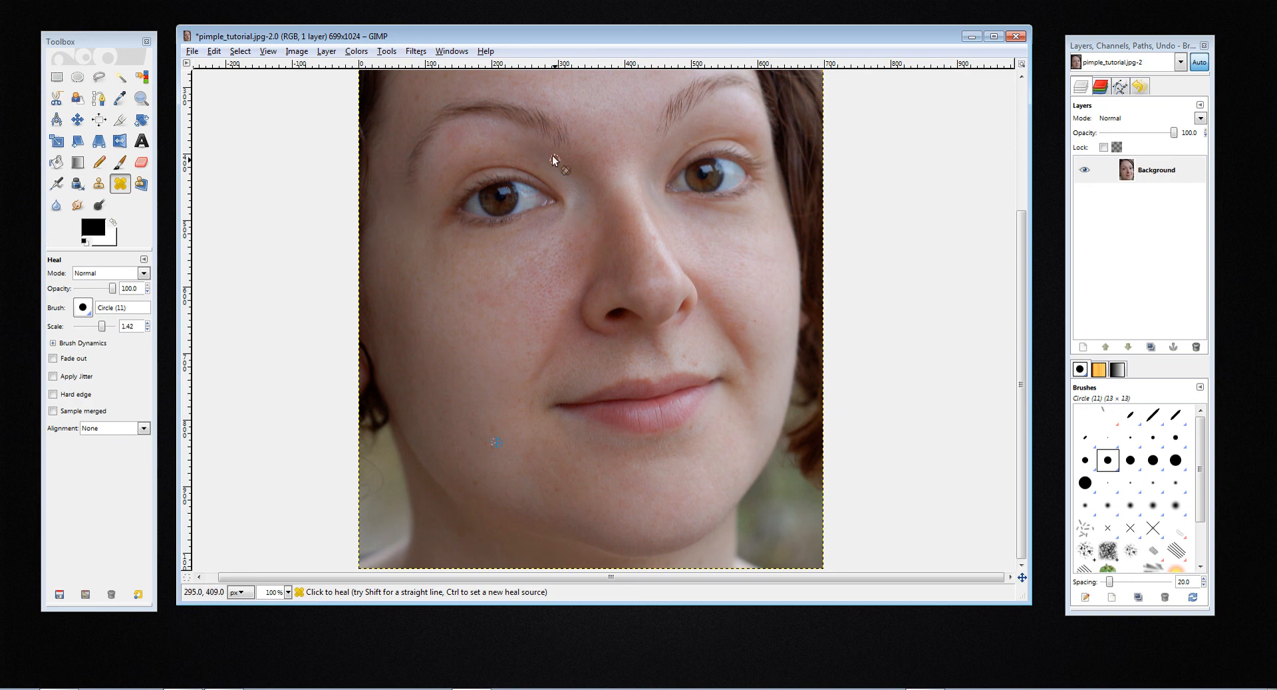
{"action": "mouse_move", "coordinate": [802, 203]}
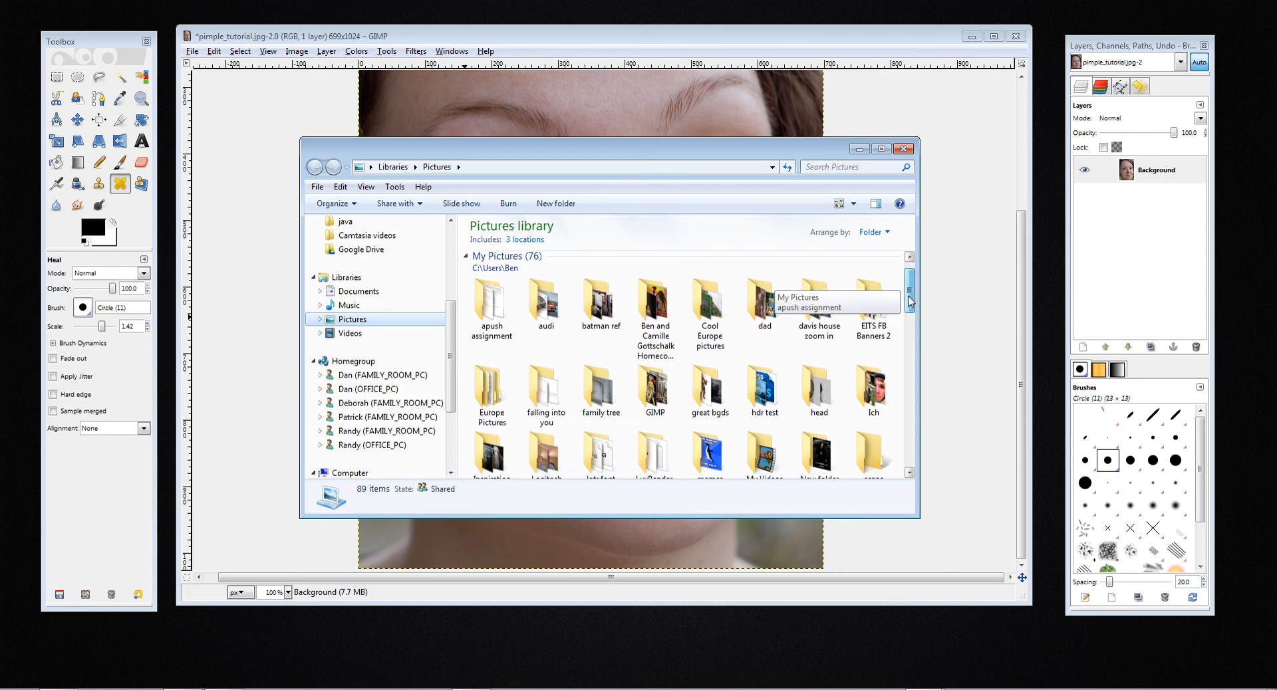
View the original pimple_tutorial.jpg in Windows Photo Viewer for comparison with the retouched version
{"action": "scroll", "scroll_direction": "down", "scroll_amount": 3}
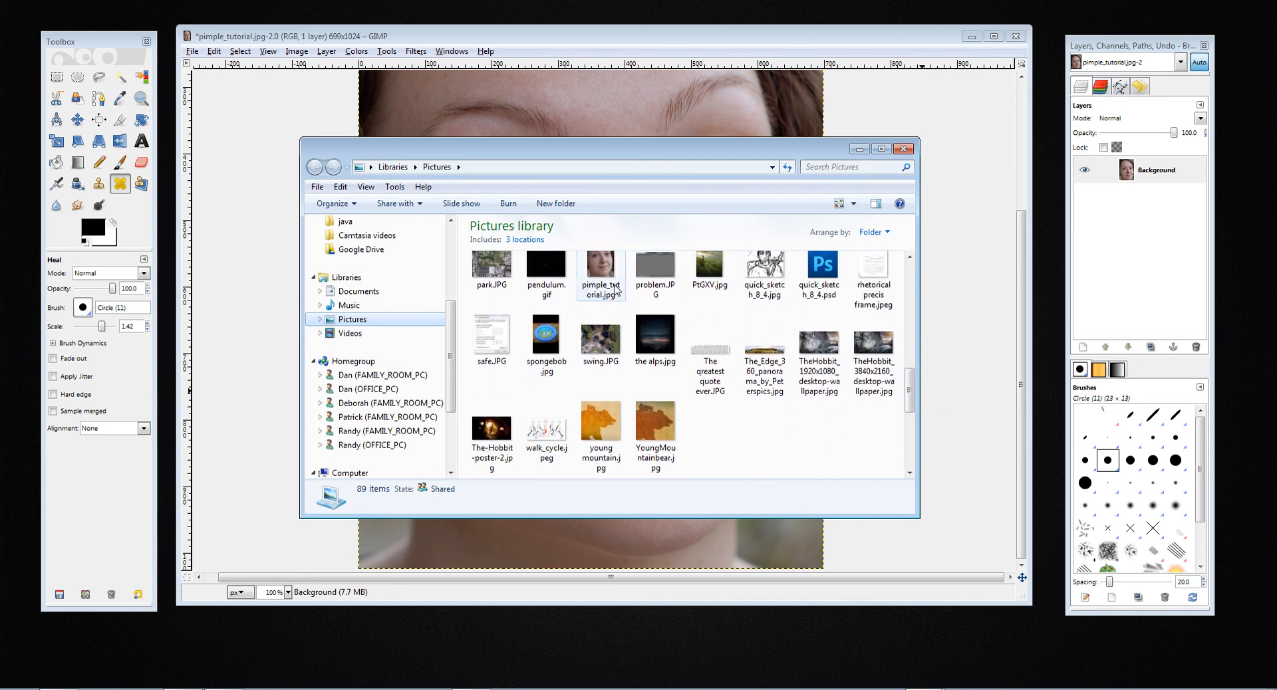
{"action": "double_click", "coordinate": [601, 269]}
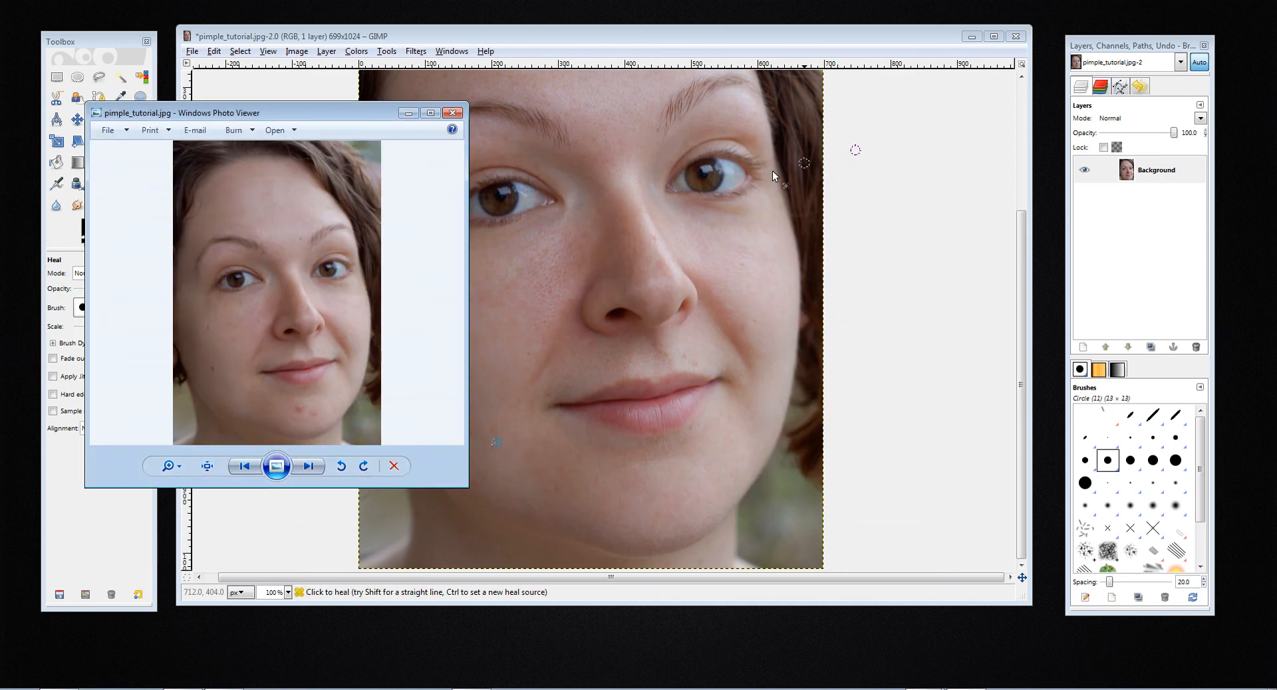